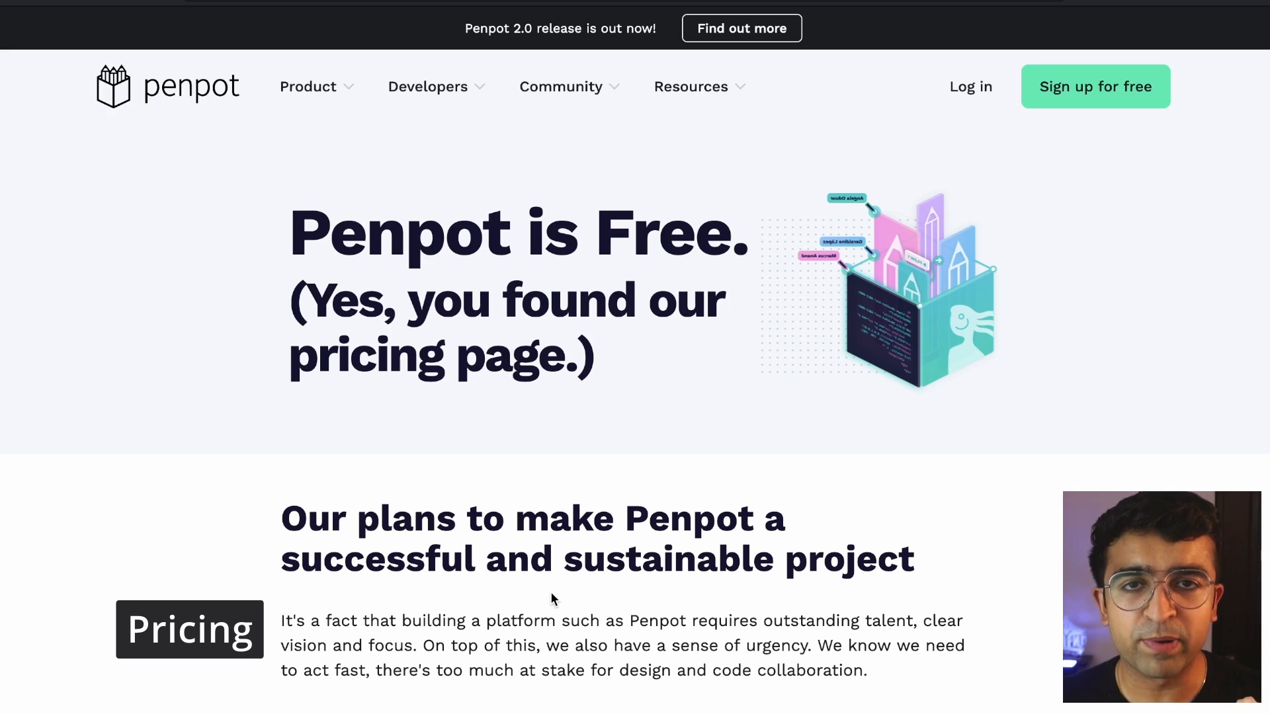
Browse the Penpot homepage and view the project's stargazers on GitHub.
{"action": "left_click", "coordinate": [316, 87]}
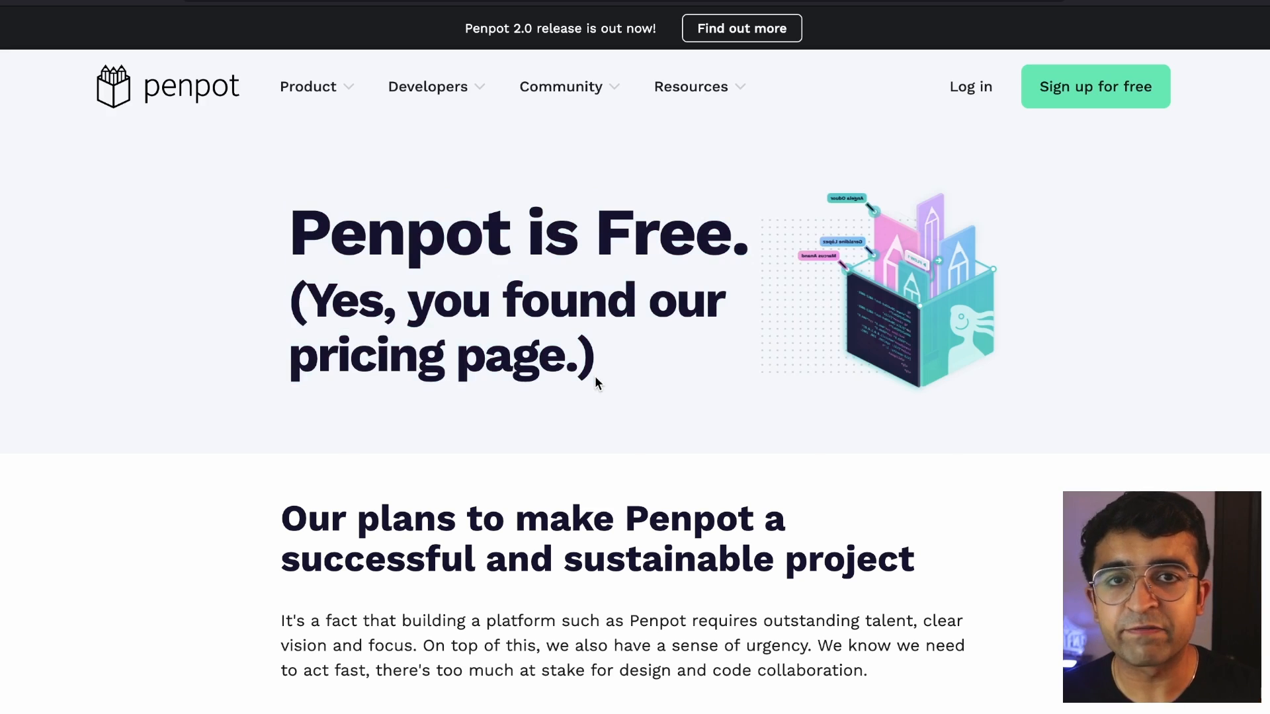
{"action": "scroll", "scroll_direction": "down", "scroll_amount": 3}
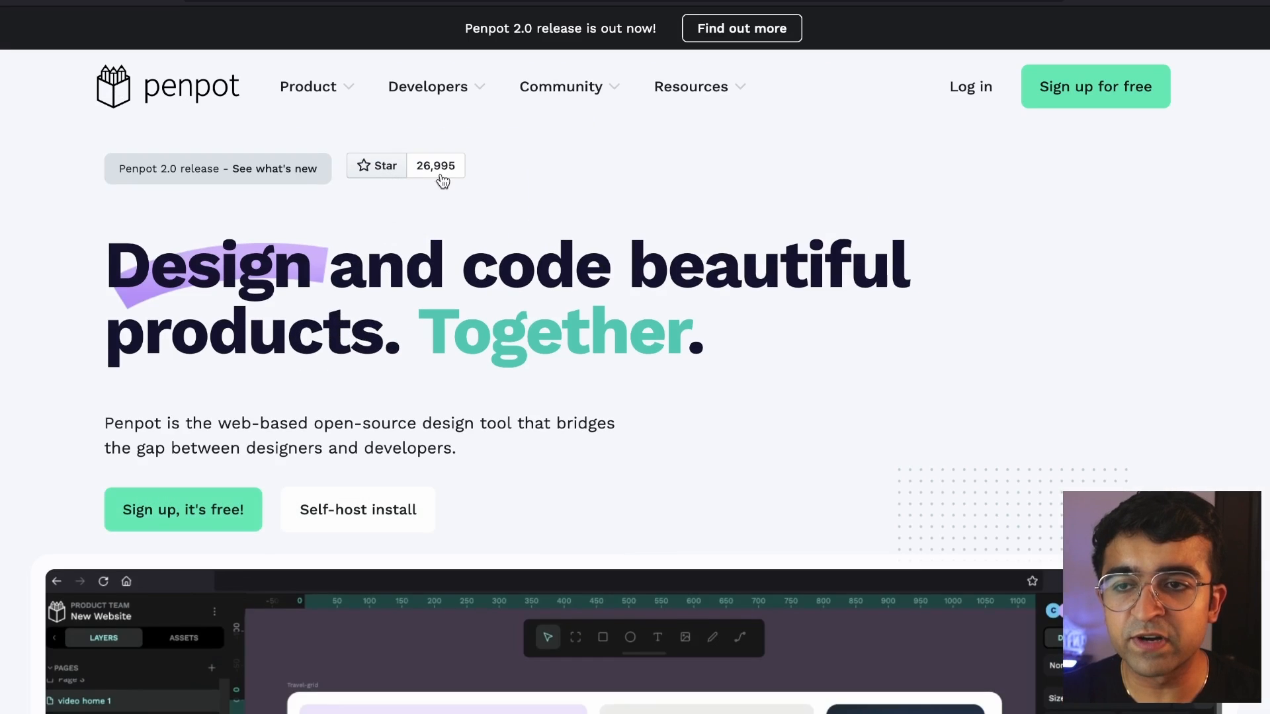
{"action": "left_click", "coordinate": [435, 165]}
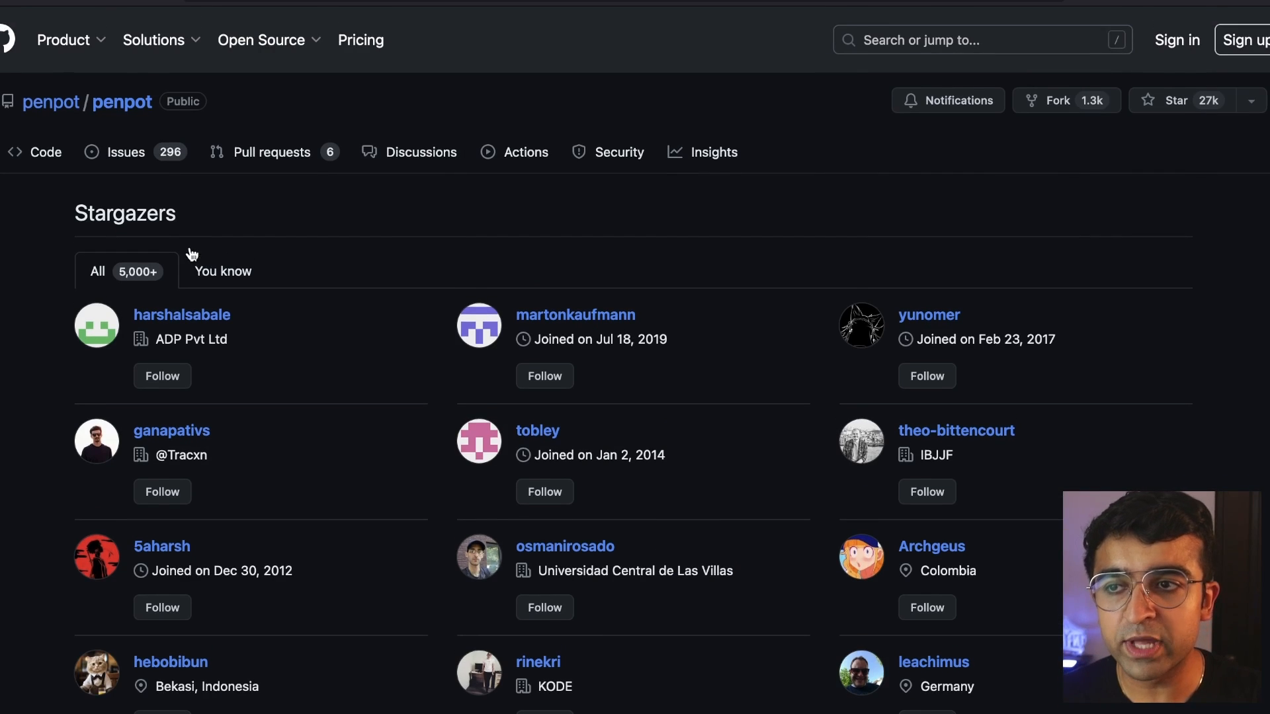
Go to the penpot repository's main page and scroll through its file list.
{"action": "left_click", "coordinate": [121, 102]}
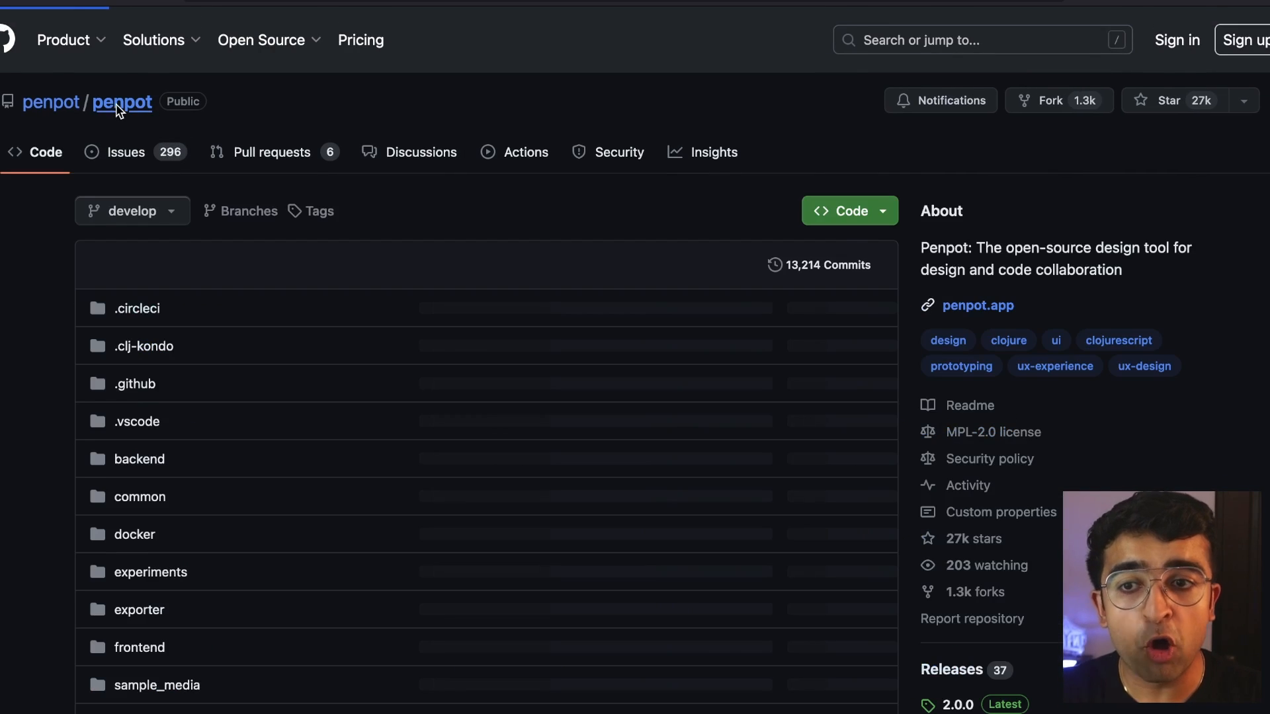
{"action": "scroll", "scroll_direction": "down", "scroll_amount": 3}
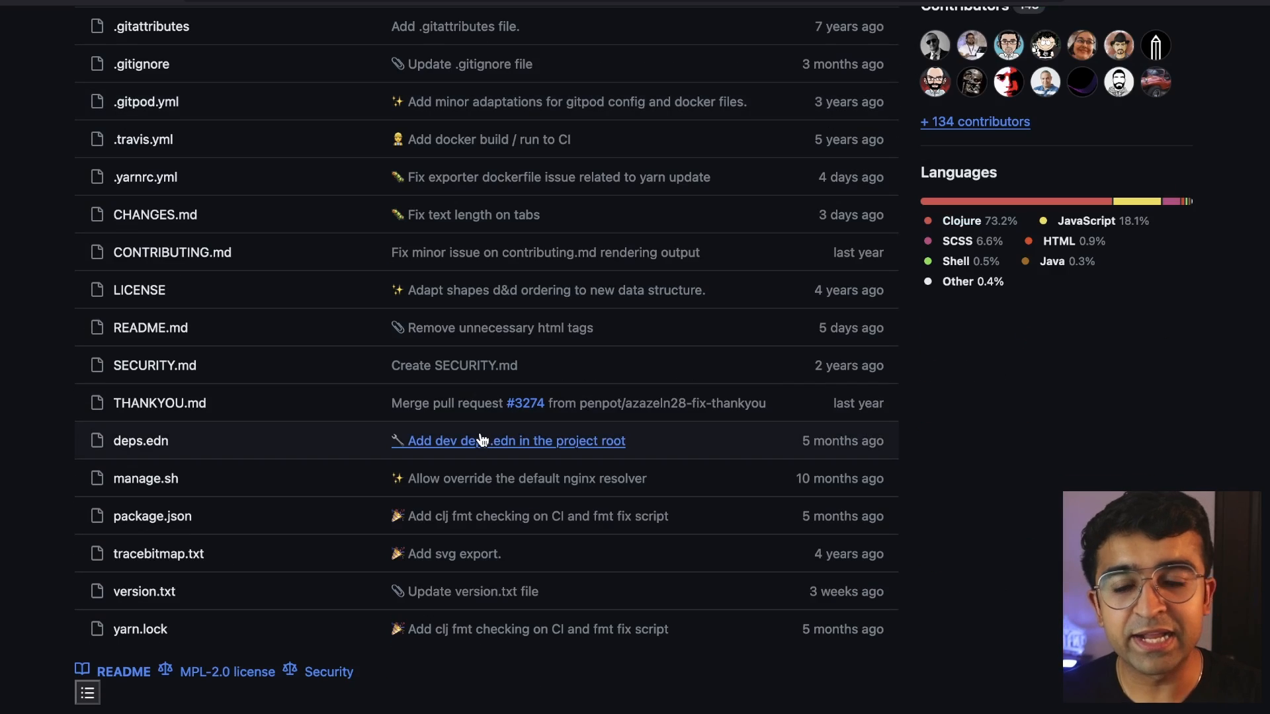
{"action": "scroll", "scroll_direction": "down", "scroll_amount": 3}
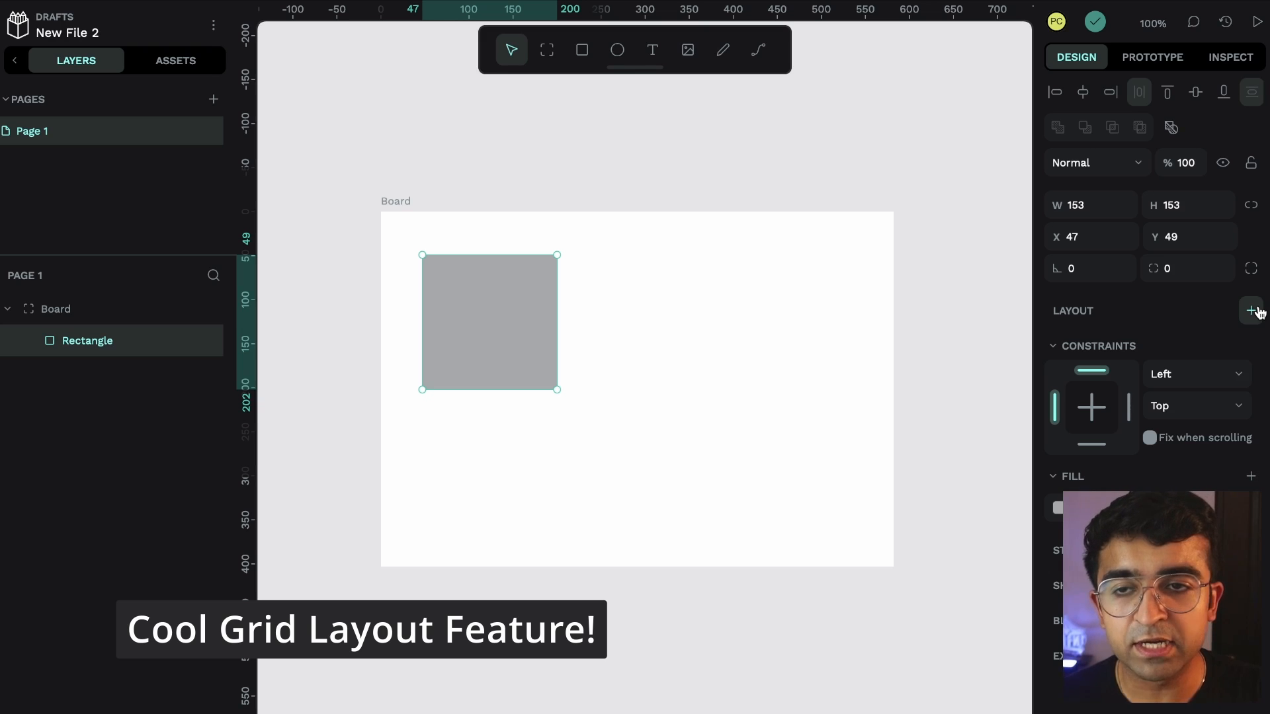
Add a Grid layout to the board so it wraps the rectangle.
{"action": "left_click", "coordinate": [1251, 309]}
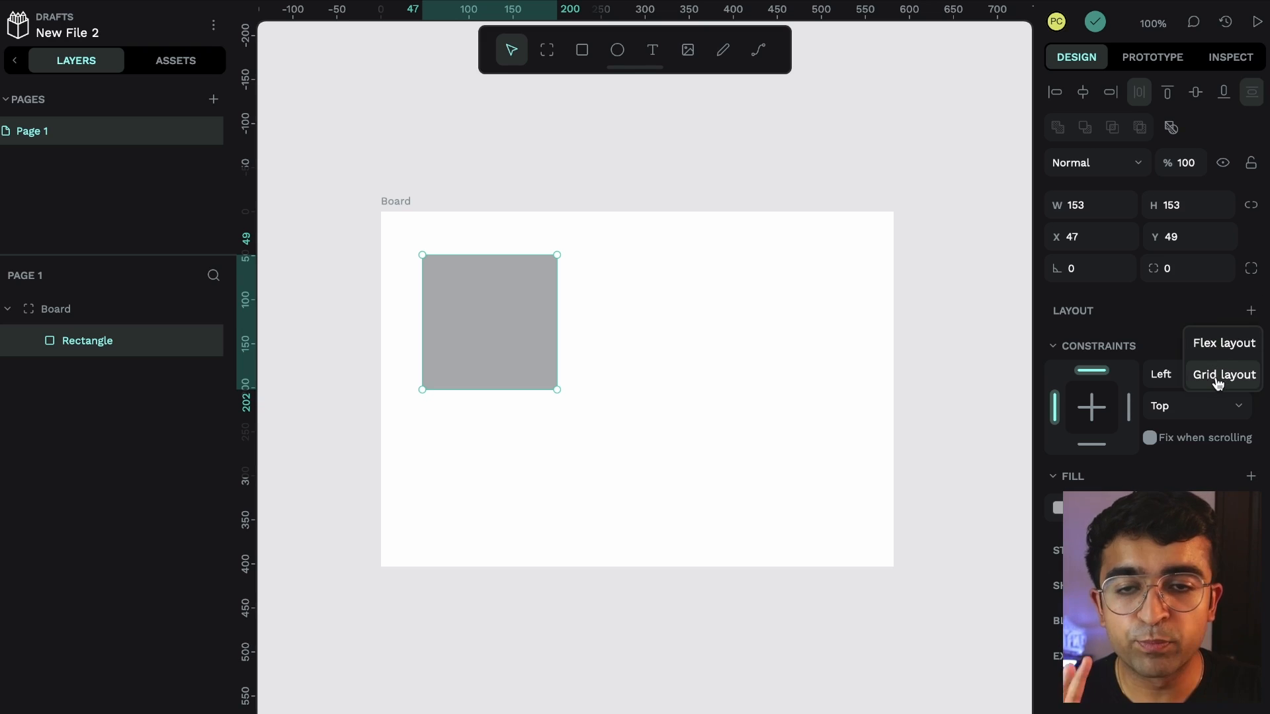
{"action": "left_click", "coordinate": [1222, 375]}
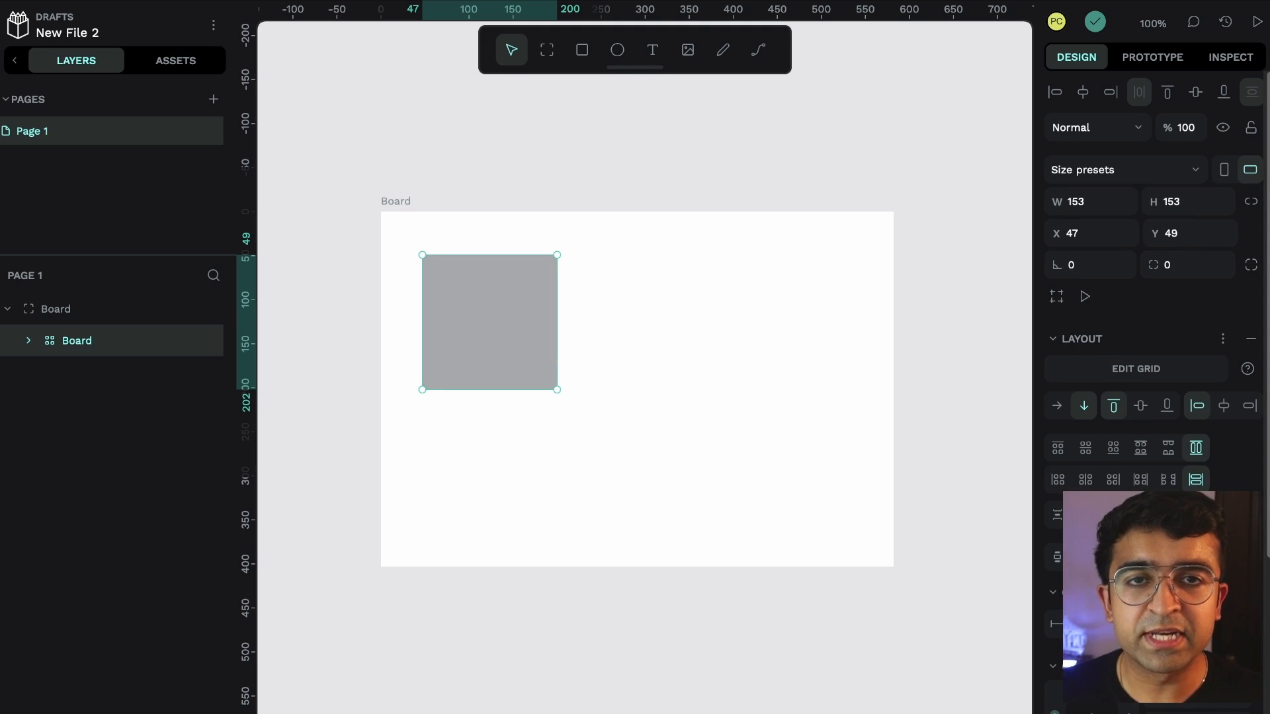
{"action": "mouse_move", "coordinate": [876, 251]}
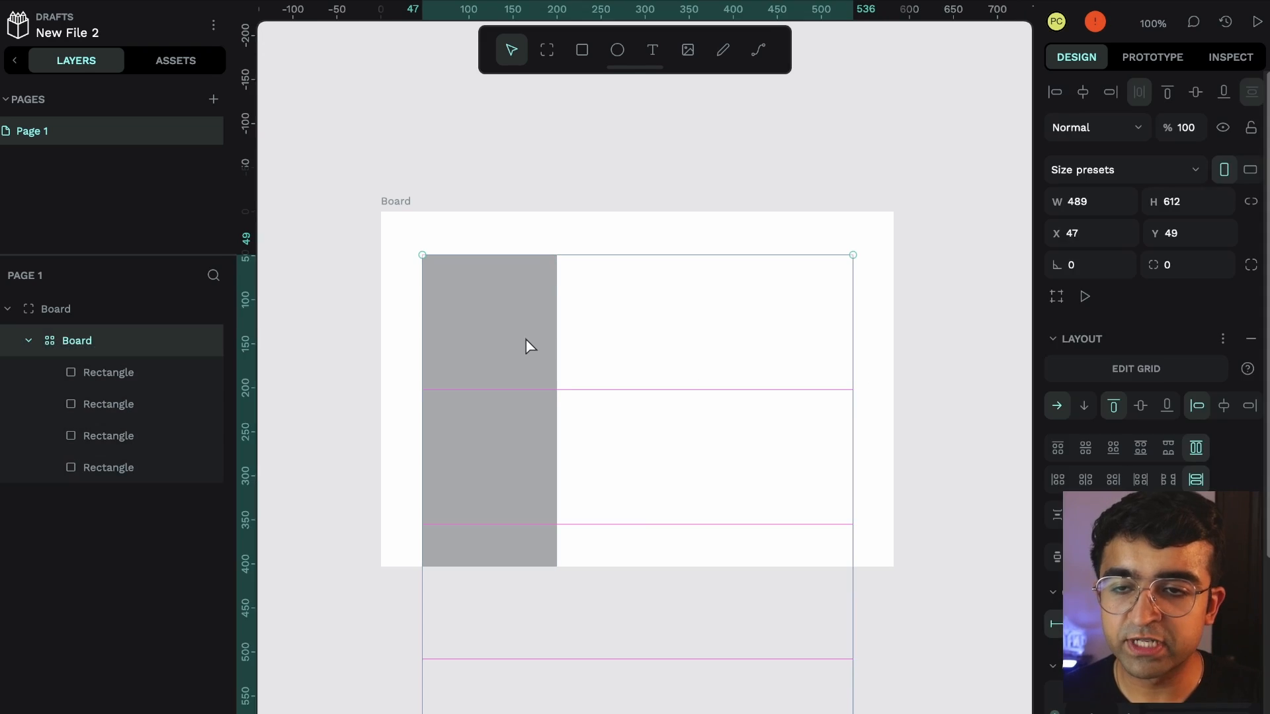
Select the new rectangle and edit its Grid cell Column placement.
{"action": "left_click", "coordinate": [704, 321]}
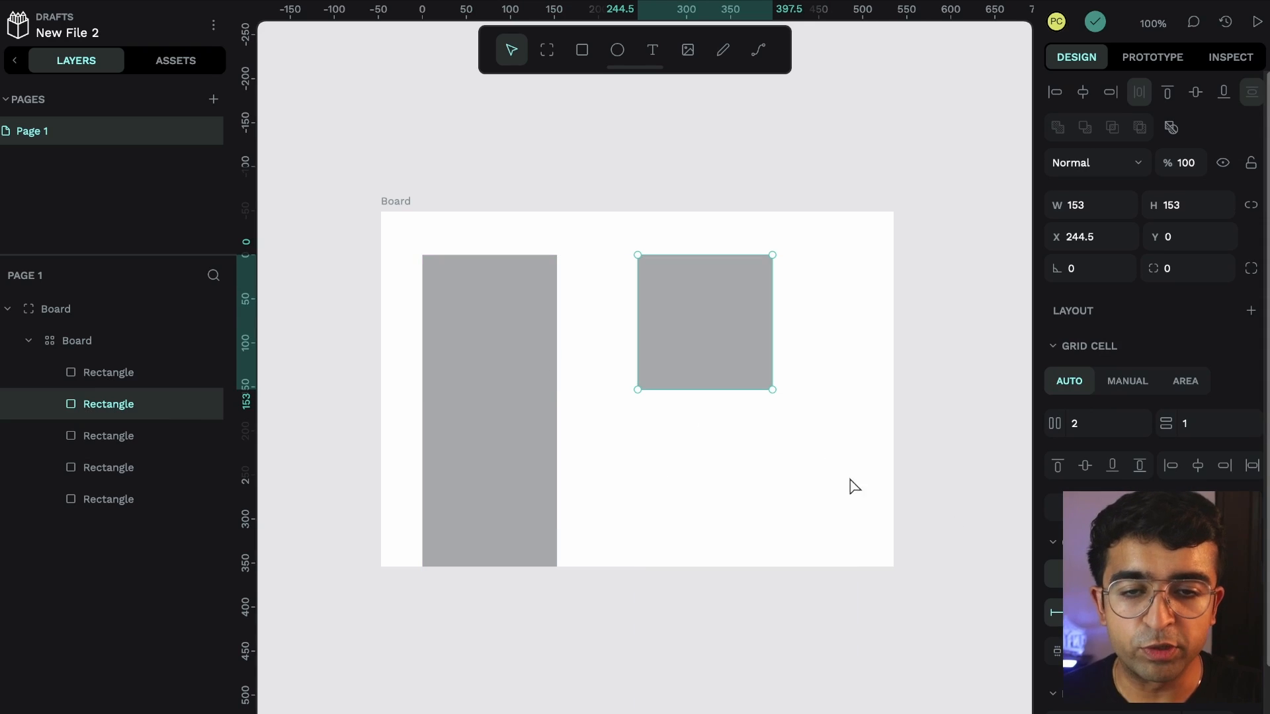
{"action": "left_click", "coordinate": [1105, 424]}
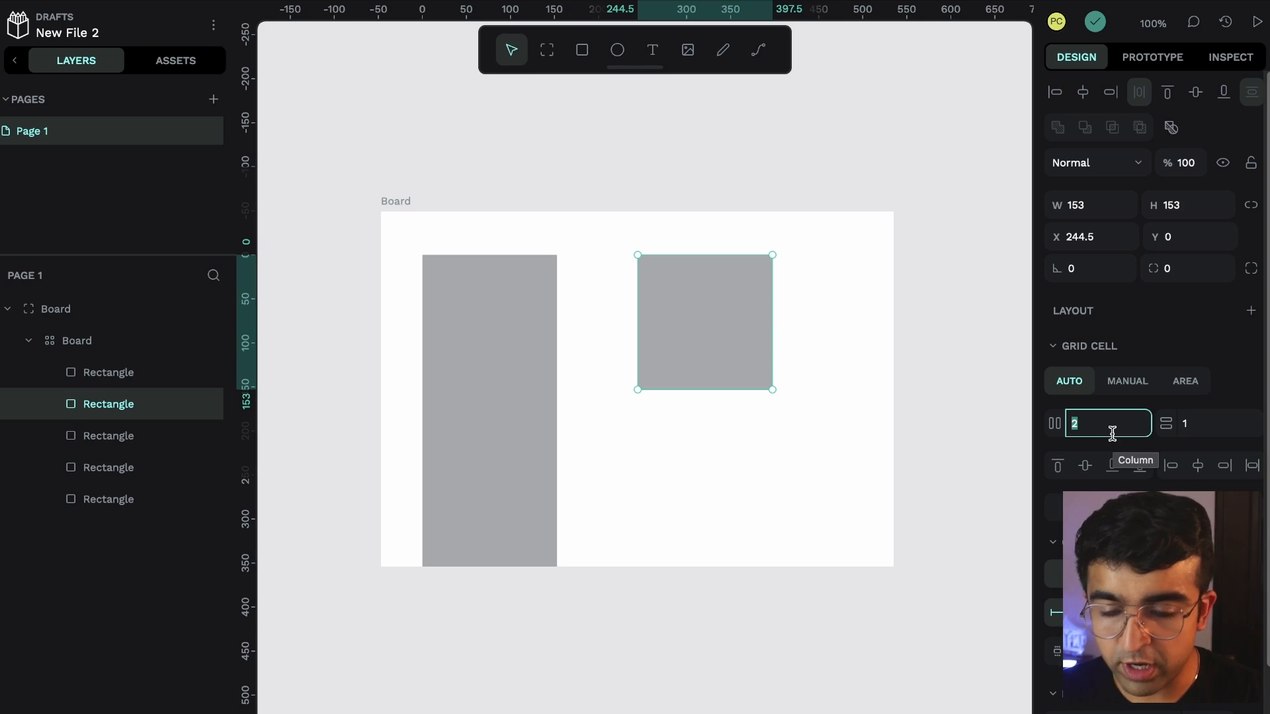
{"action": "left_click", "coordinate": [1124, 381]}
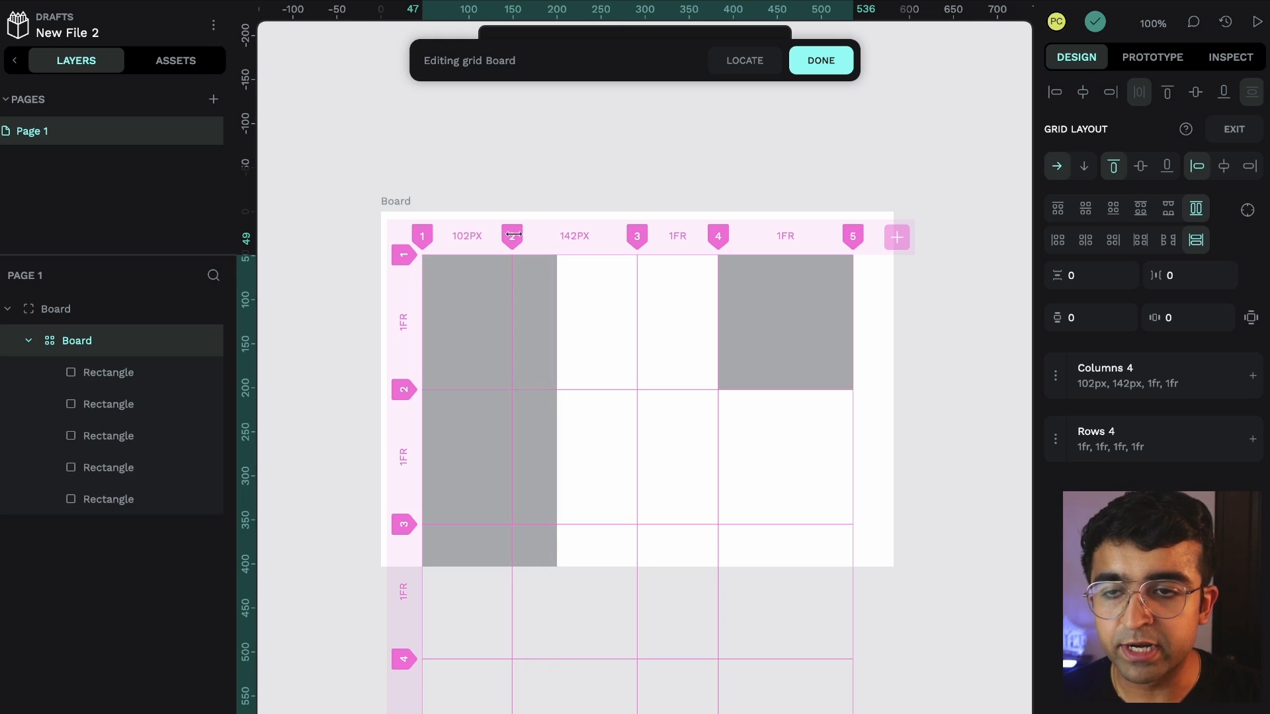
Resize the grid columns: first to 99px, second to 179px, middle columns adjusted.
{"action": "left_click_drag", "start_coordinate": [510, 235], "coordinate": [508, 236]}
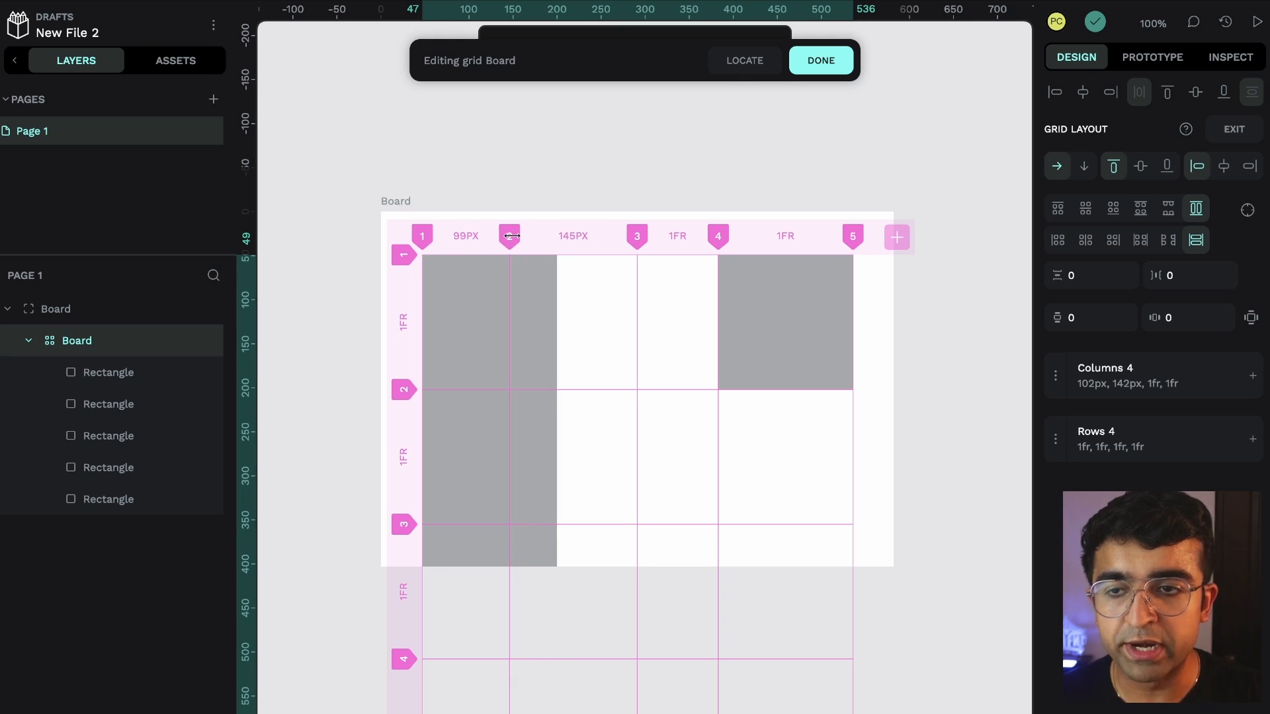
{"action": "left_click_drag", "start_coordinate": [509, 236], "coordinate": [636, 235]}
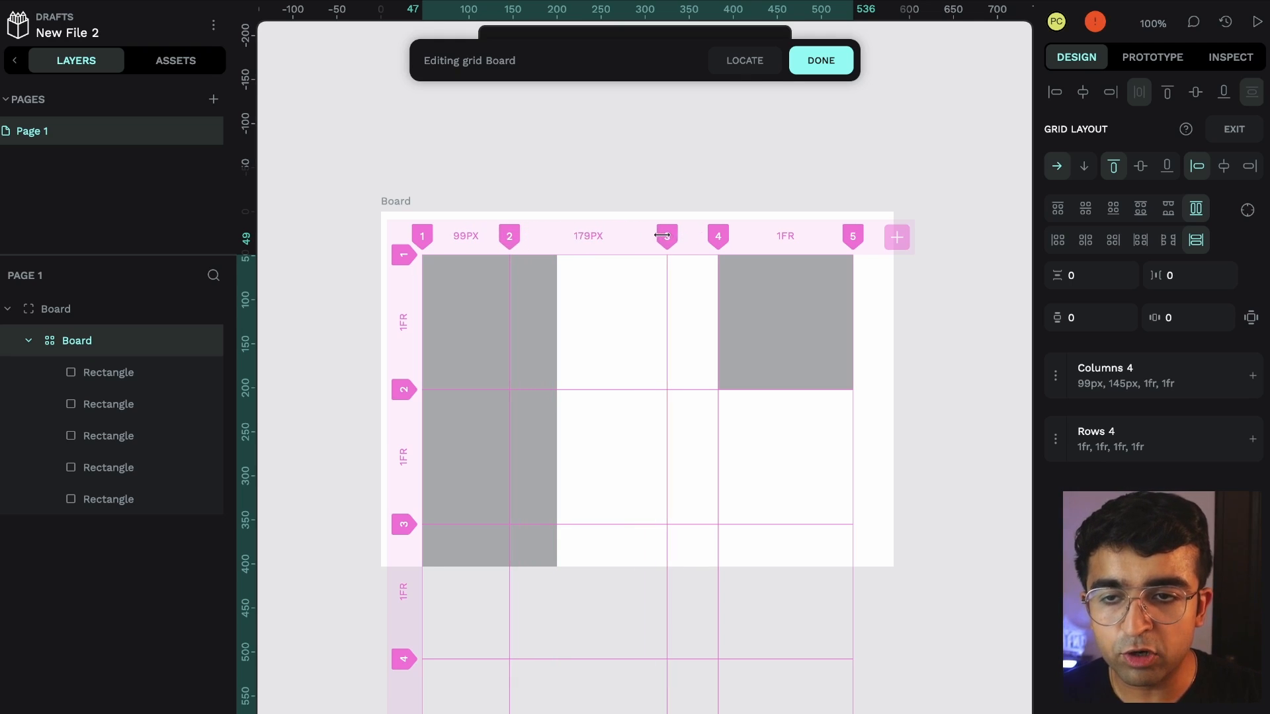
{"action": "left_click_drag", "start_coordinate": [665, 236], "coordinate": [667, 235]}
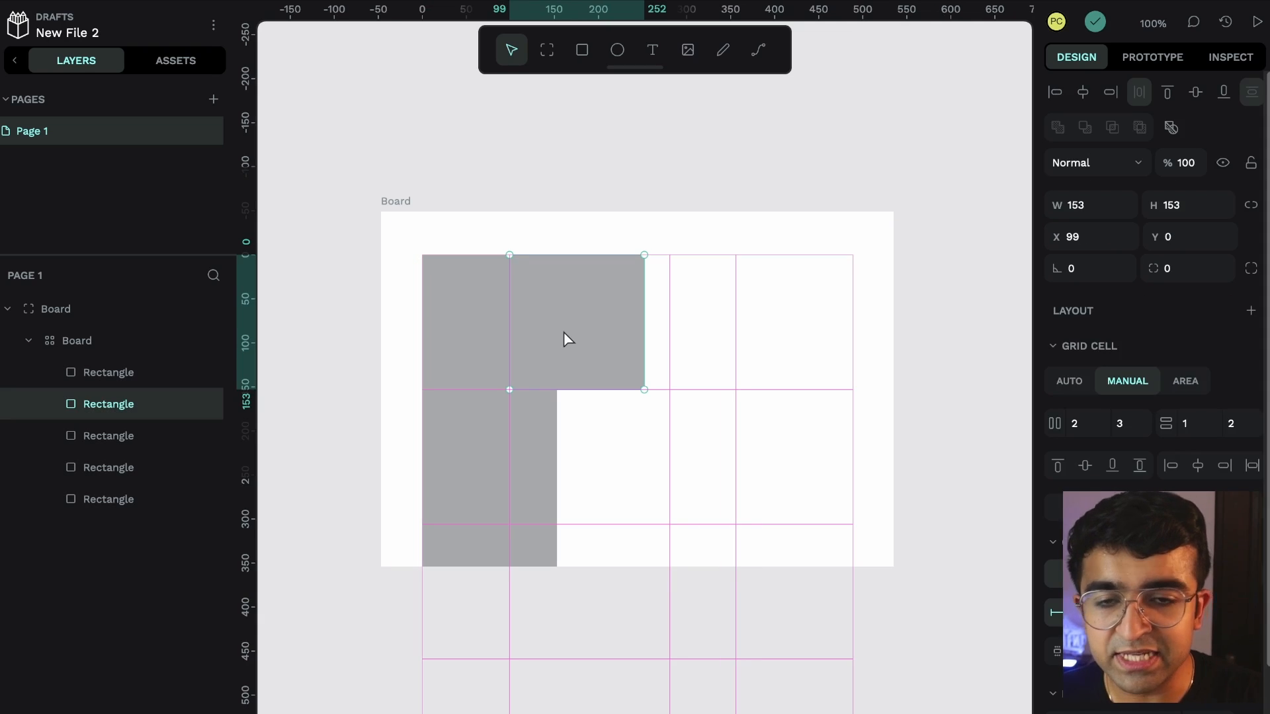
{"action": "left_click", "coordinate": [1069, 381]}
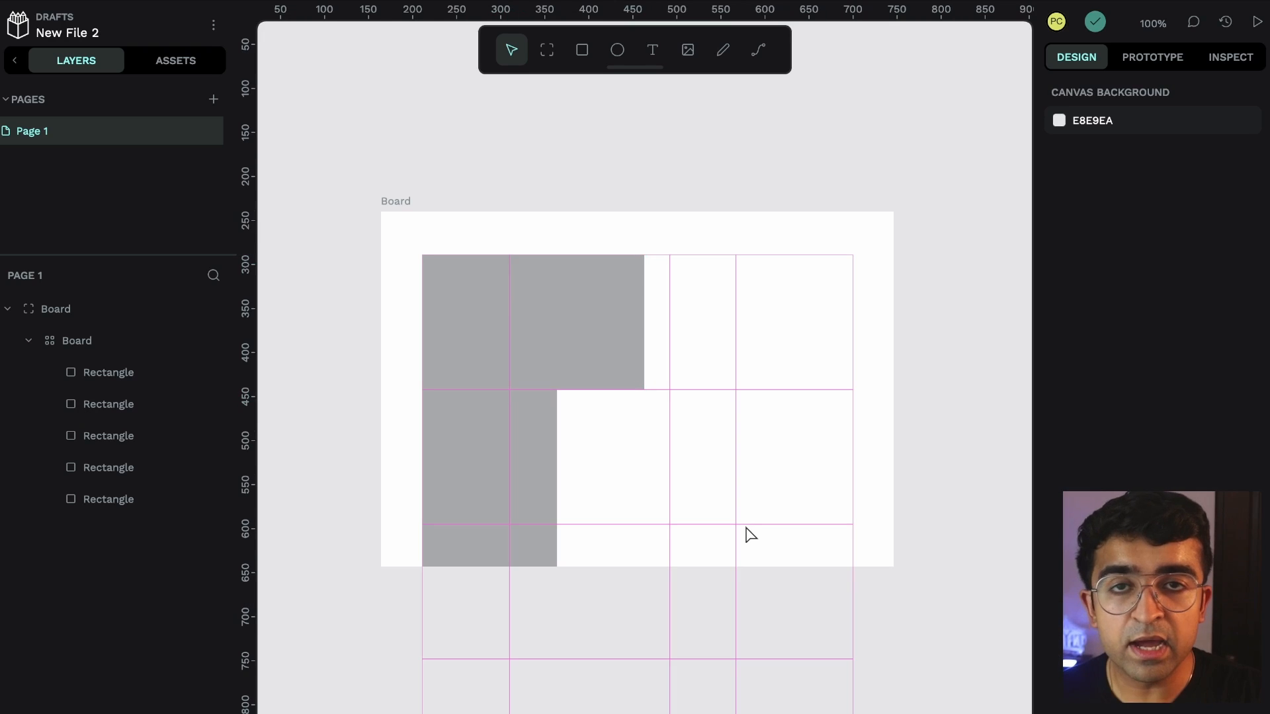
{"action": "left_click", "coordinate": [77, 340]}
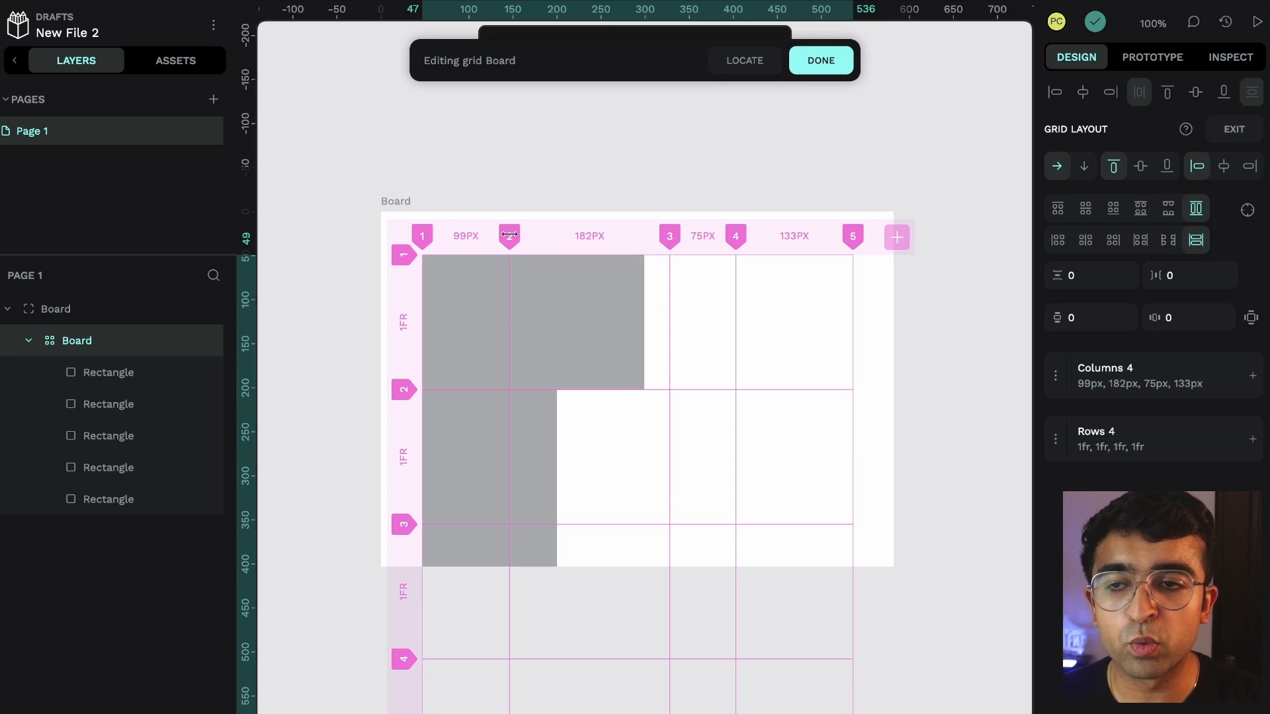
Drag the column 1–2 divider right: first column about 151px, second 130px.
{"action": "left_click_drag", "start_coordinate": [508, 235], "coordinate": [554, 236]}
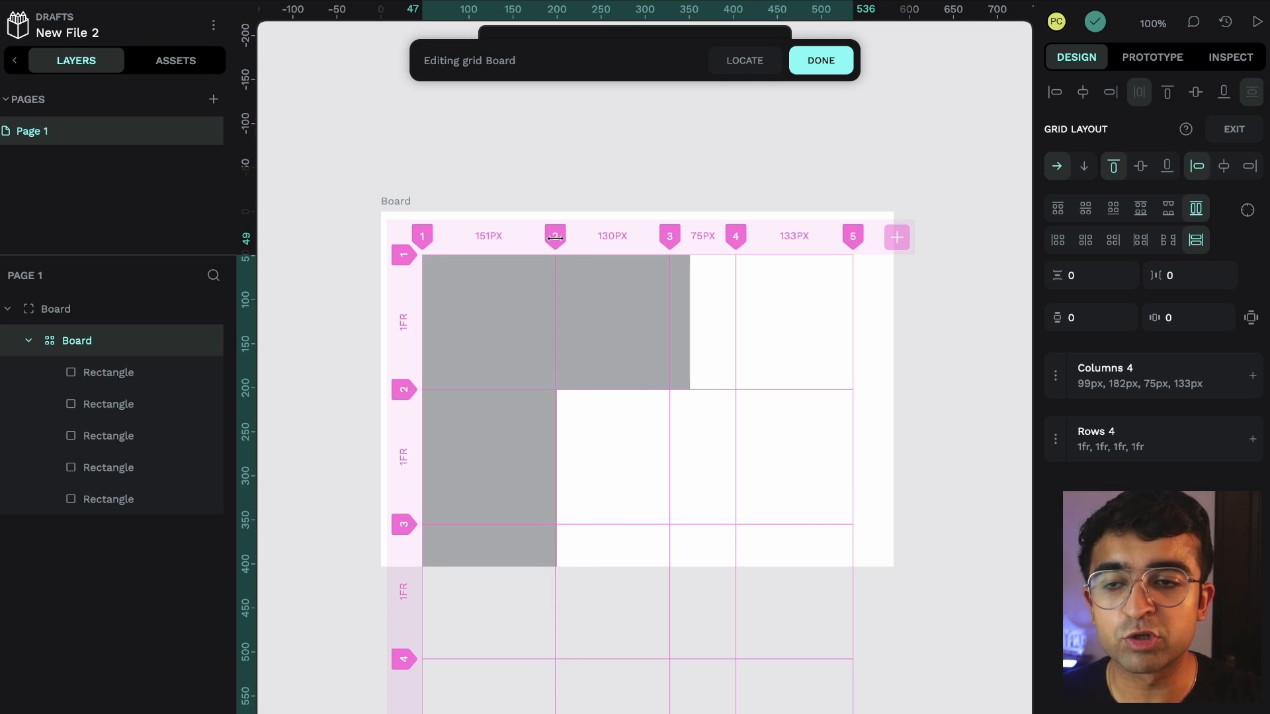